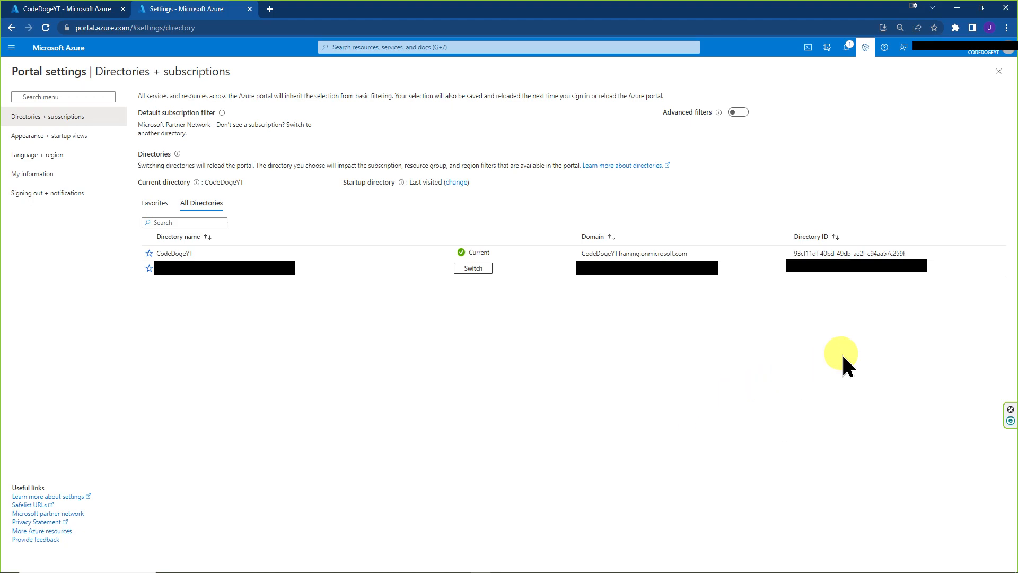
mouse_move(775, 418)
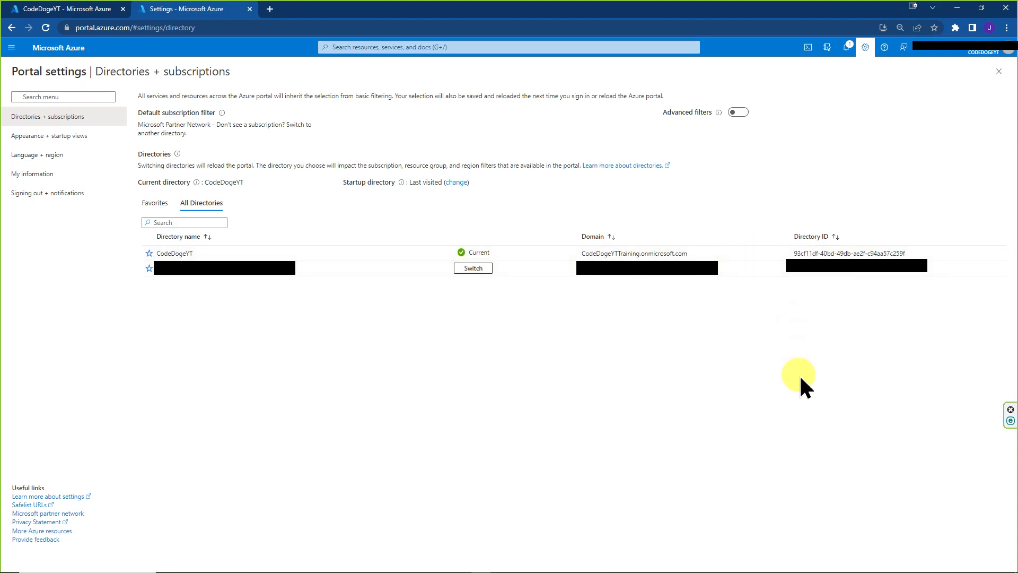
mouse_move(815, 344)
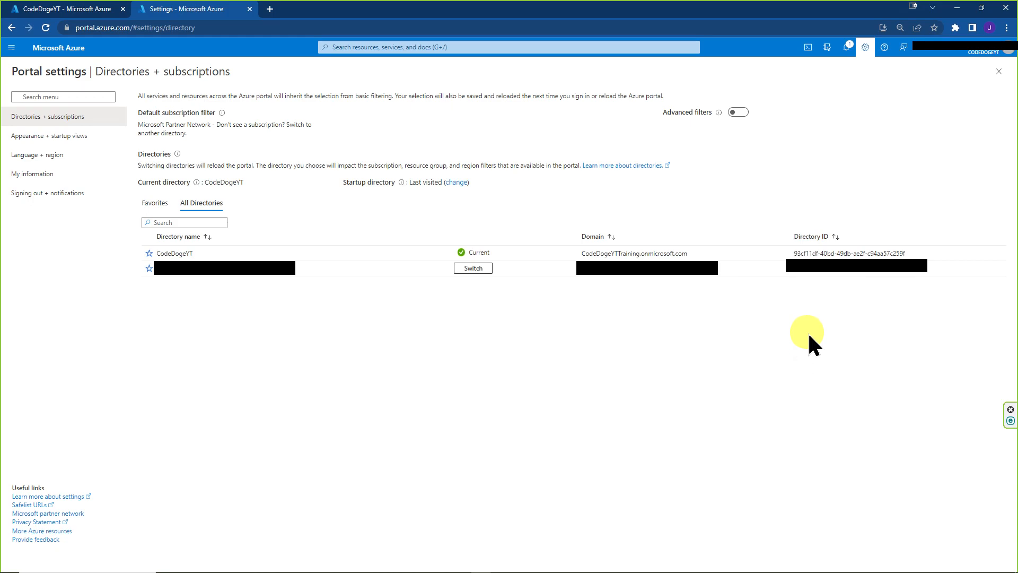
mouse_move(900, 122)
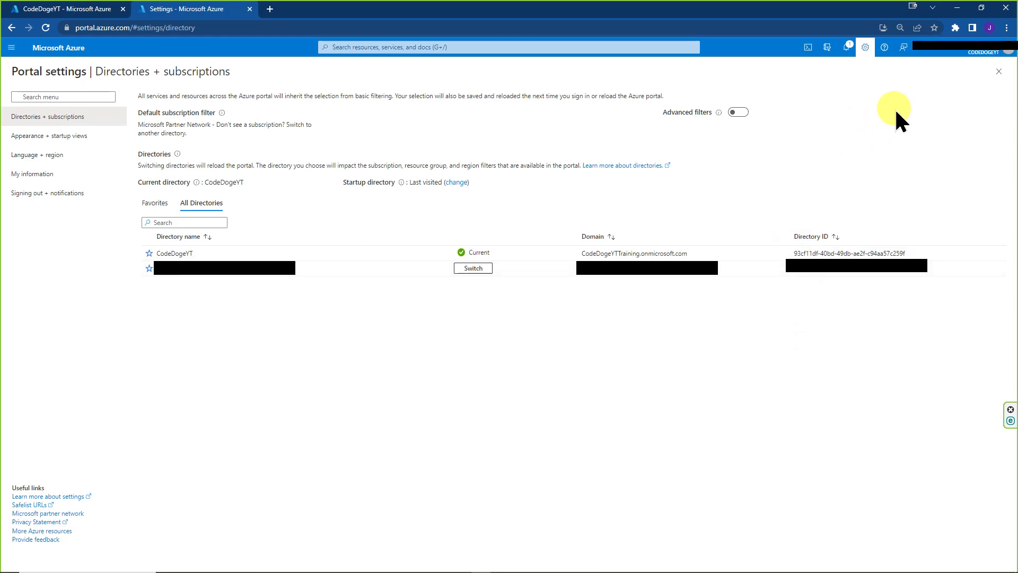
mouse_move(964, 55)
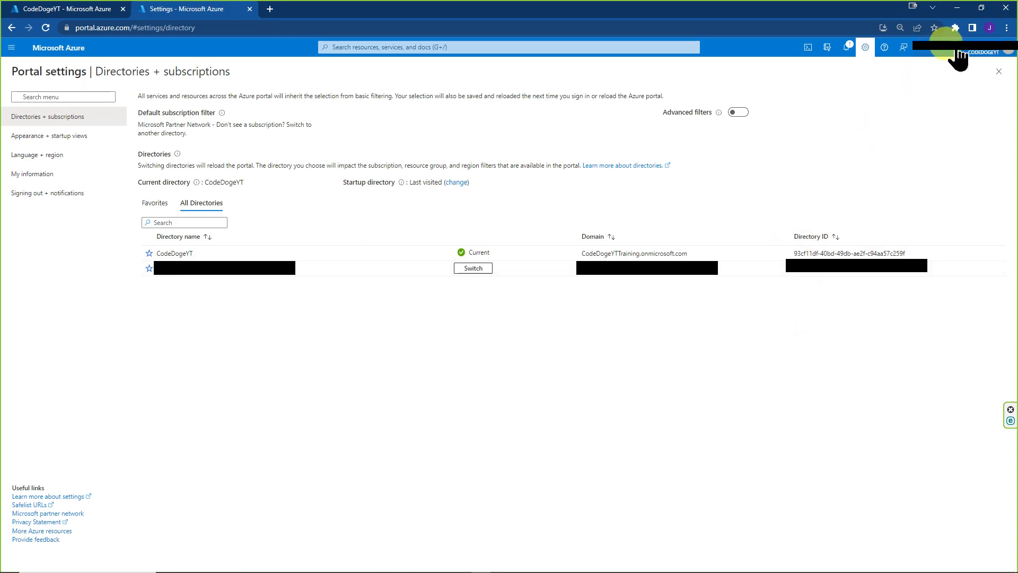
Check the signed-in account and return to the CodeDogeYT Azure Active Directory overview.
left_click(980, 53)
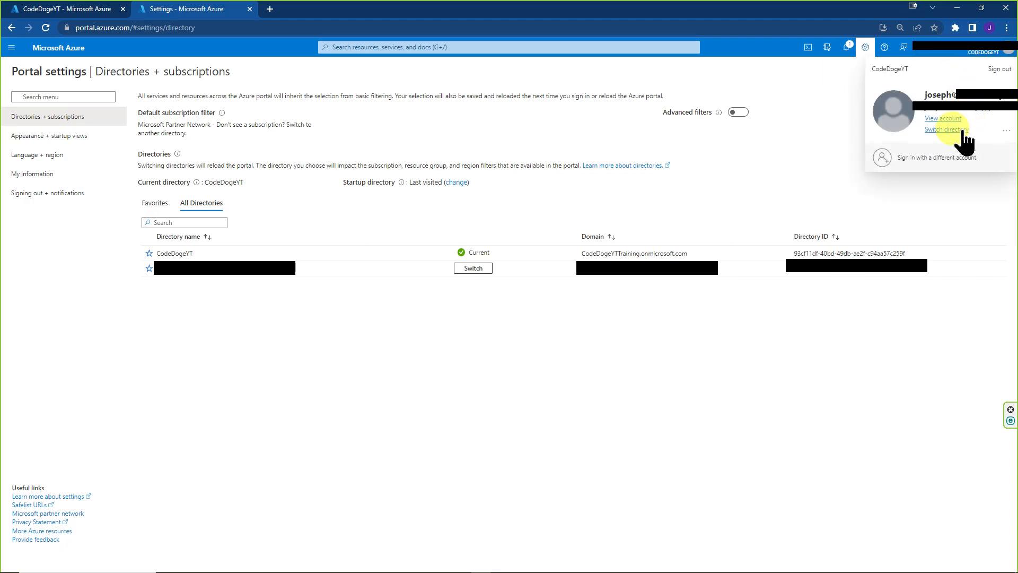
left_click(942, 118)
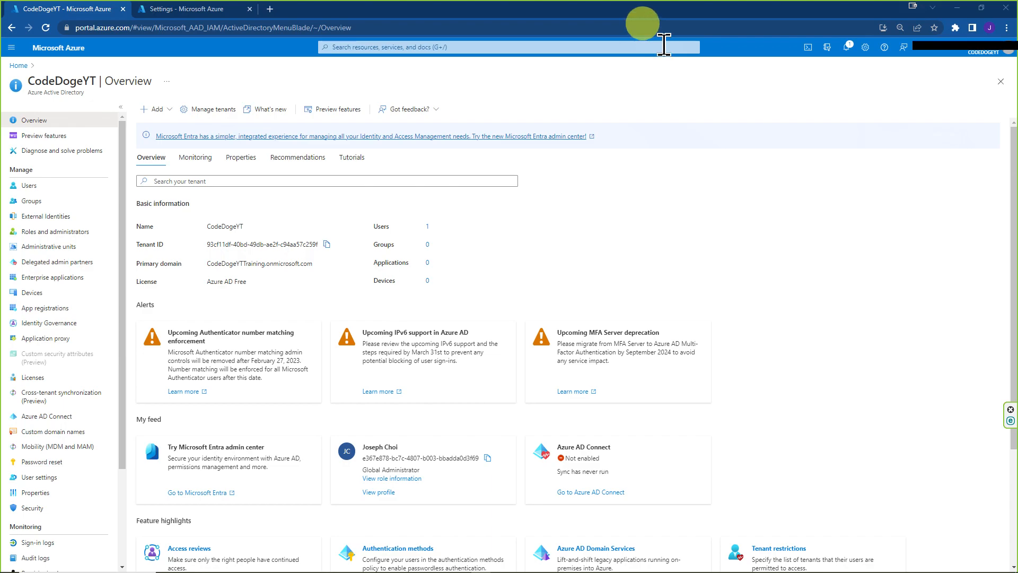
Search the portal for 'azure', then reach the Manage tenants page from the Overview toolbar.
left_click(507, 47)
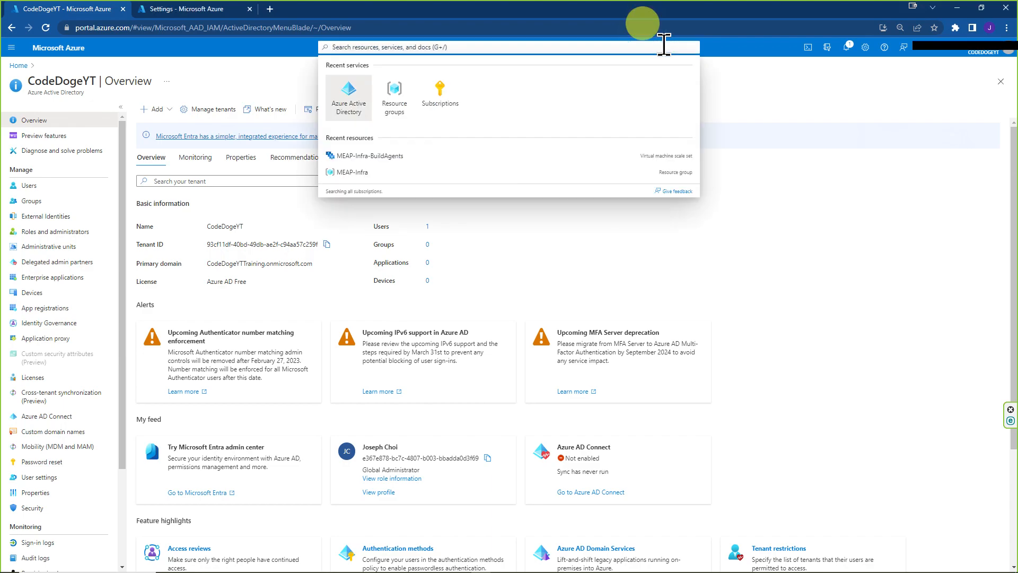
type("azure")
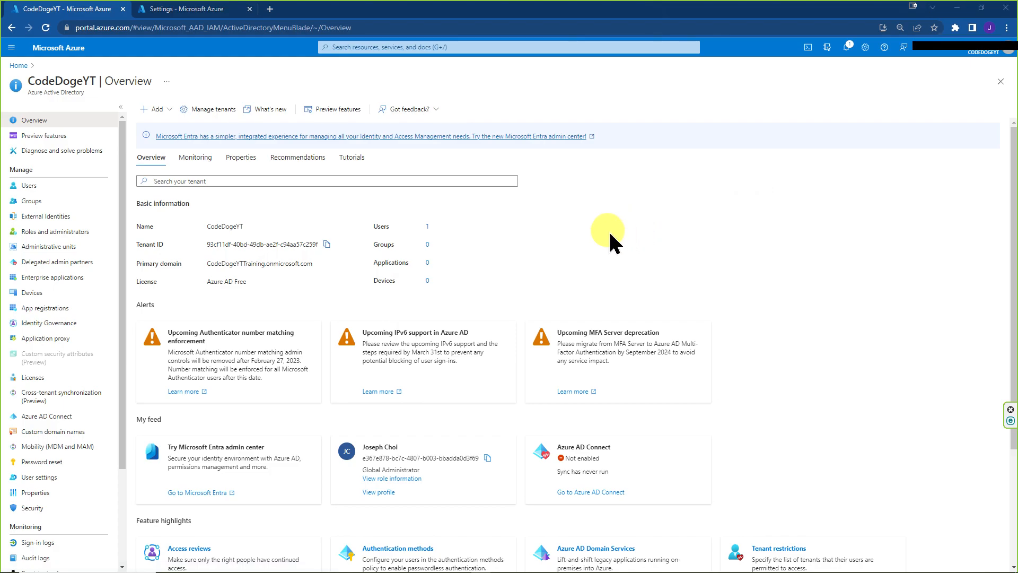
left_click(212, 108)
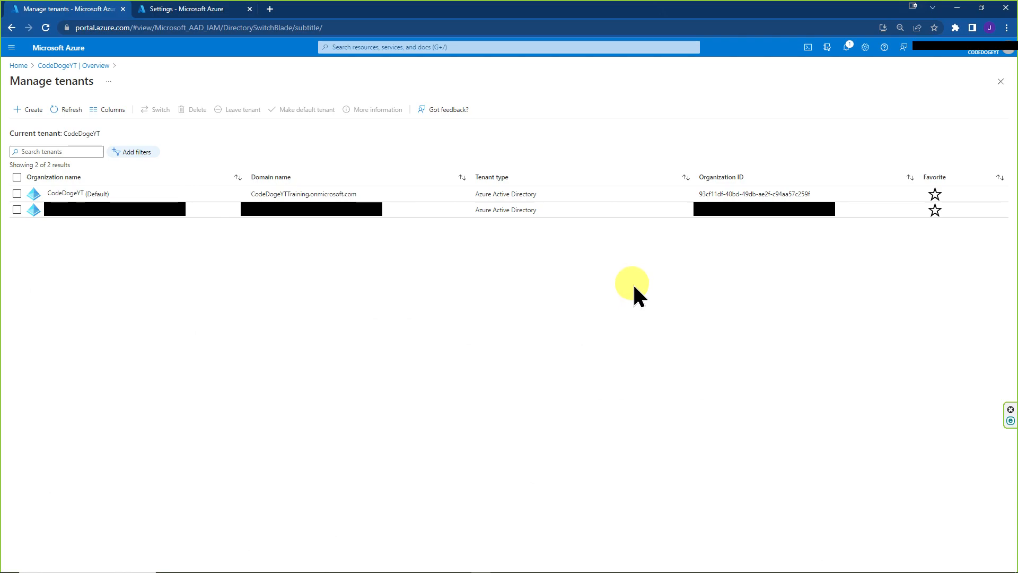
mouse_move(647, 300)
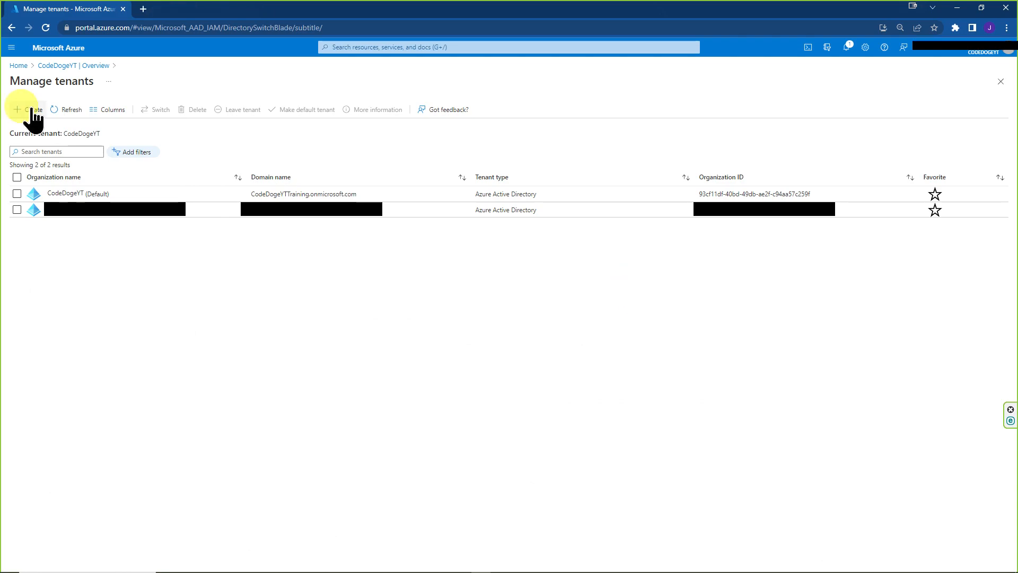
Start the Create a tenant wizard with Azure Active Directory as the tenant type.
left_click(30, 110)
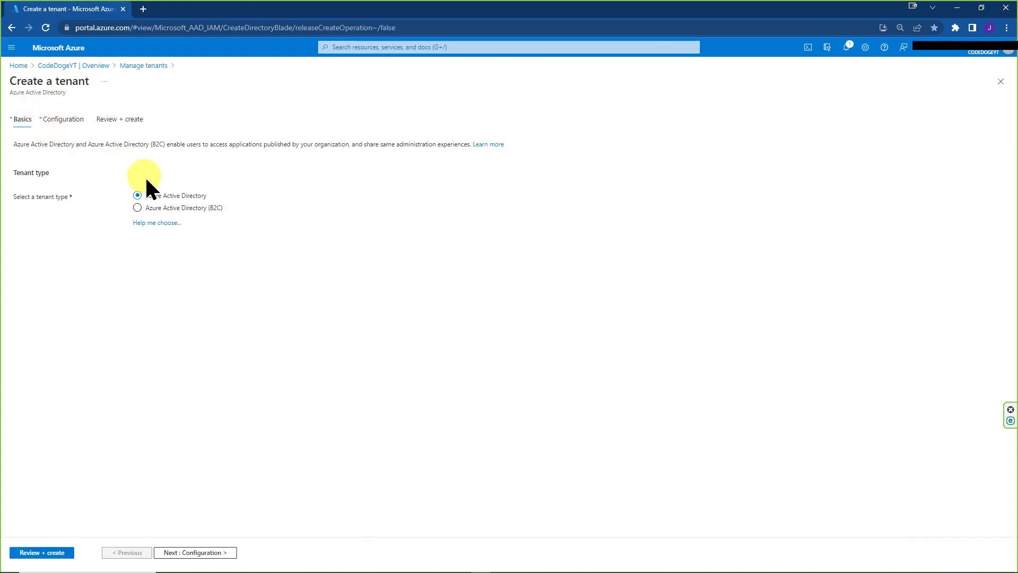
mouse_move(208, 338)
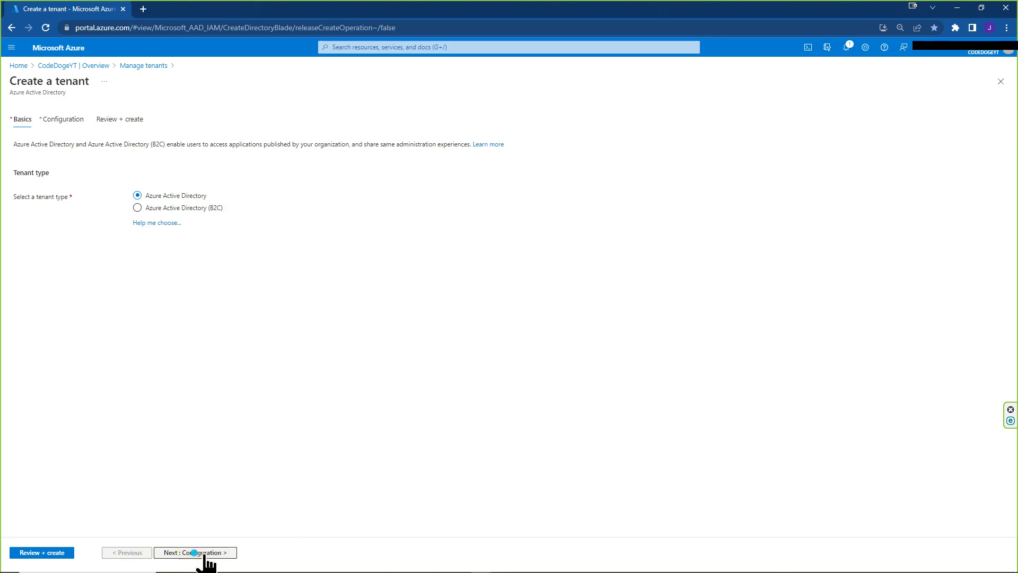
Enter organization testtesttestyt2023 and domain testtesttest2023 in United States, then validate on Review + create.
left_click(196, 551)
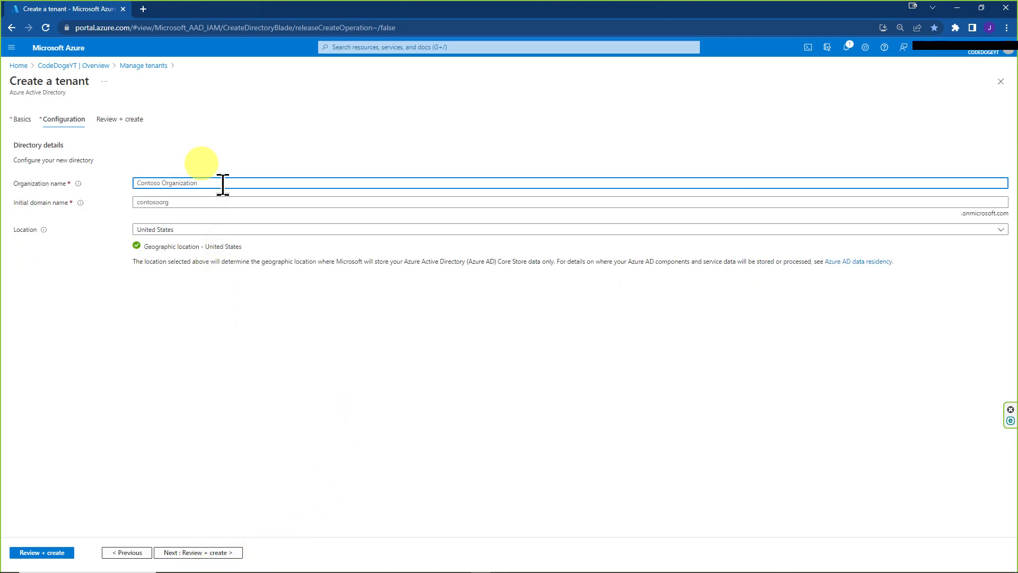
type("testtesttestyt2023")
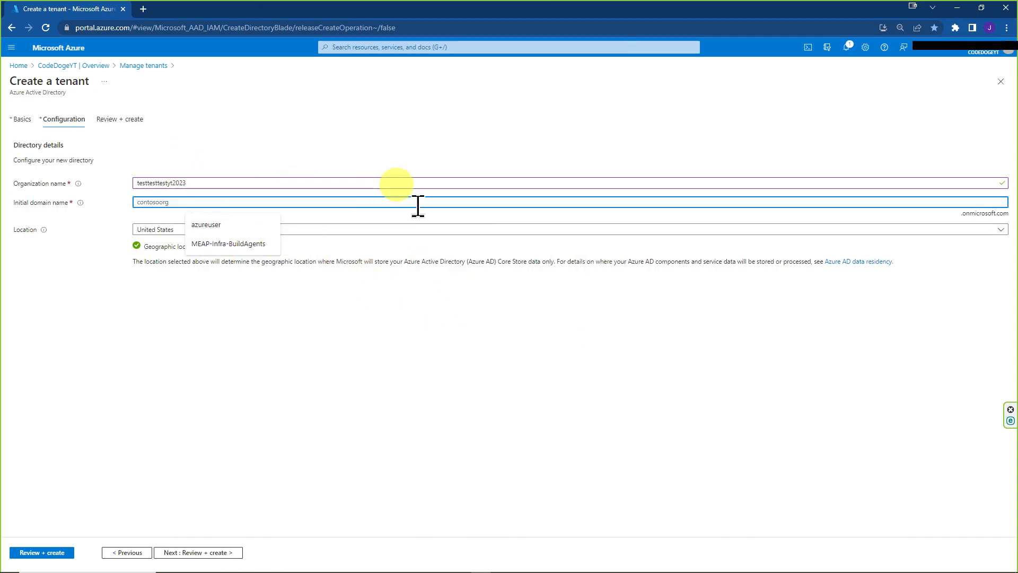
type("testtesttest")
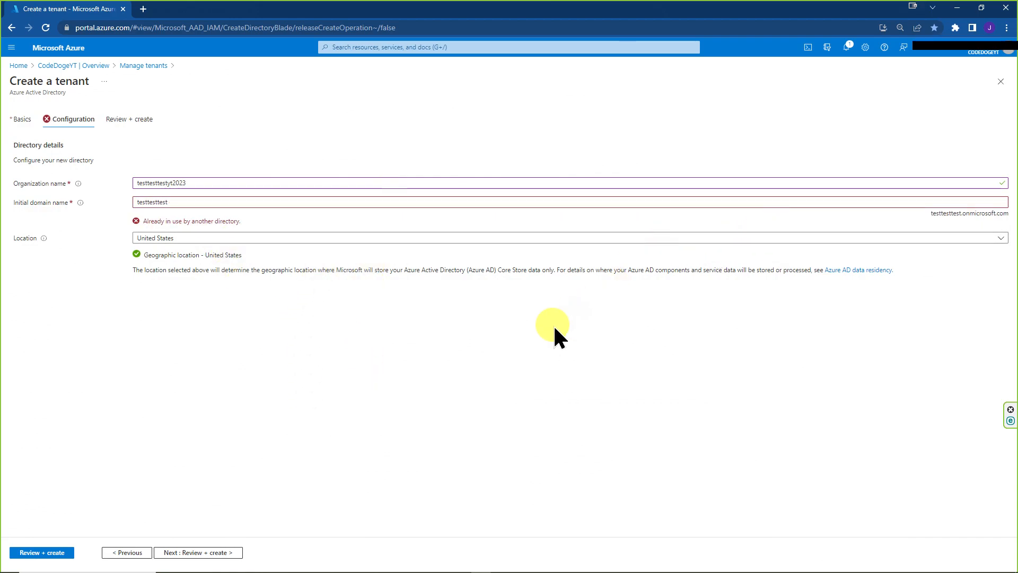
type("2023")
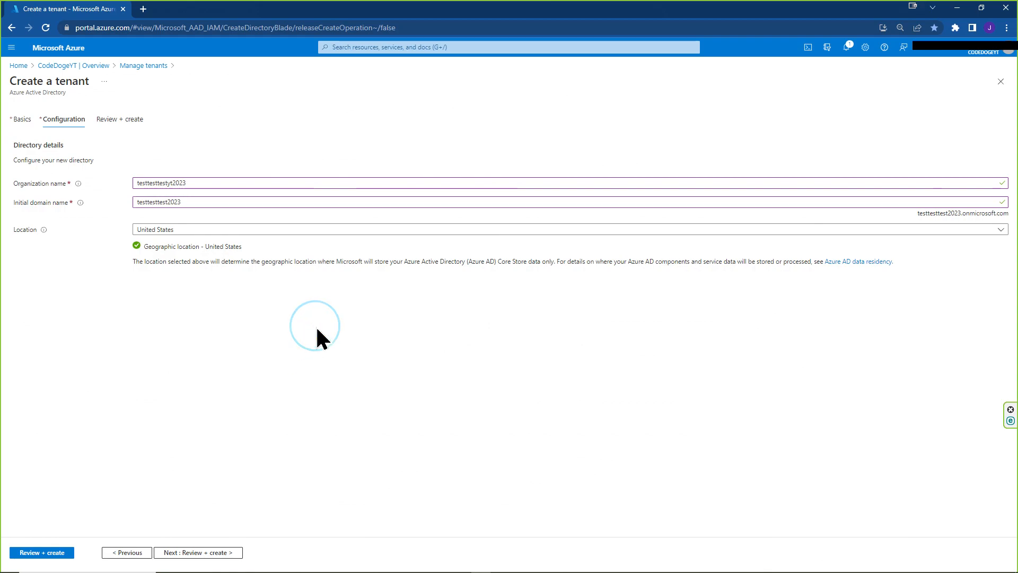
left_click(198, 553)
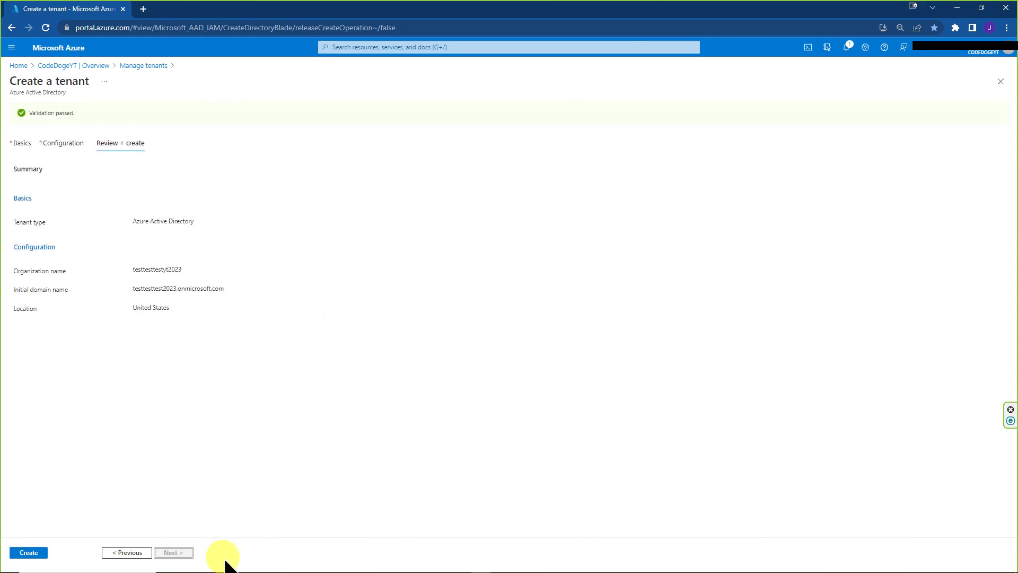
Request tenant creation and answer the robot check with letters 'l3v', submitting it.
left_click(28, 552)
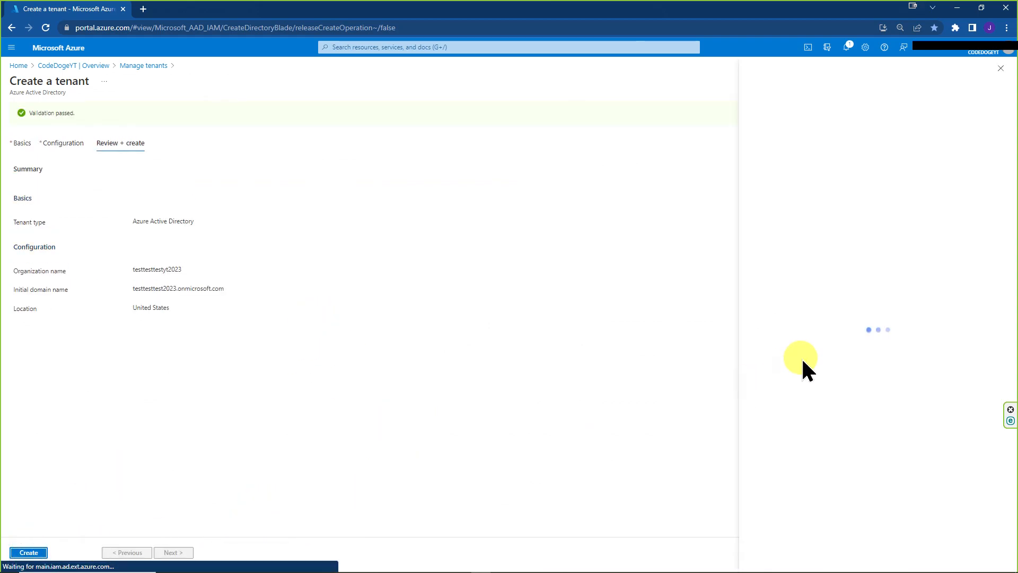
left_click(28, 551)
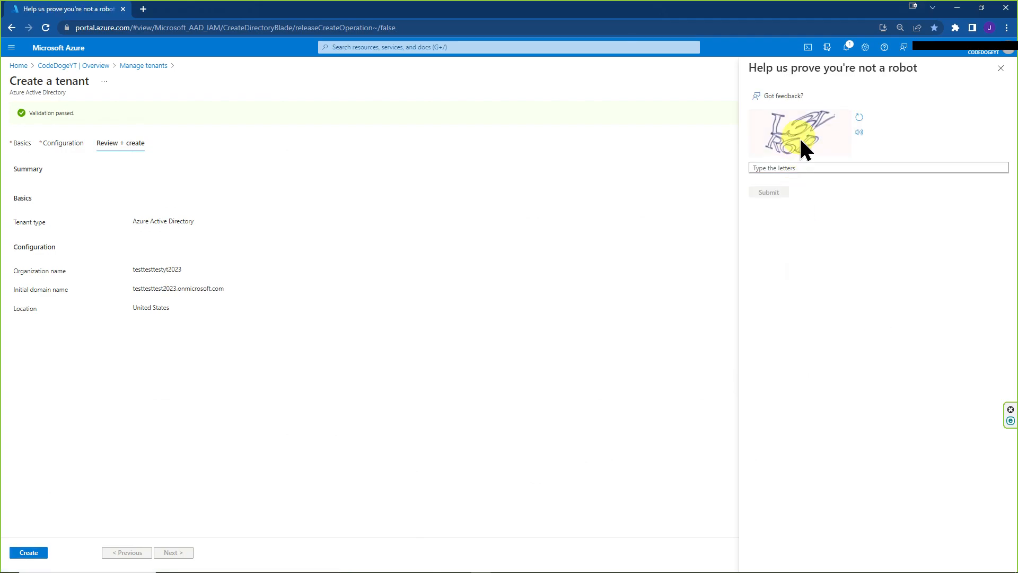
left_click(877, 167)
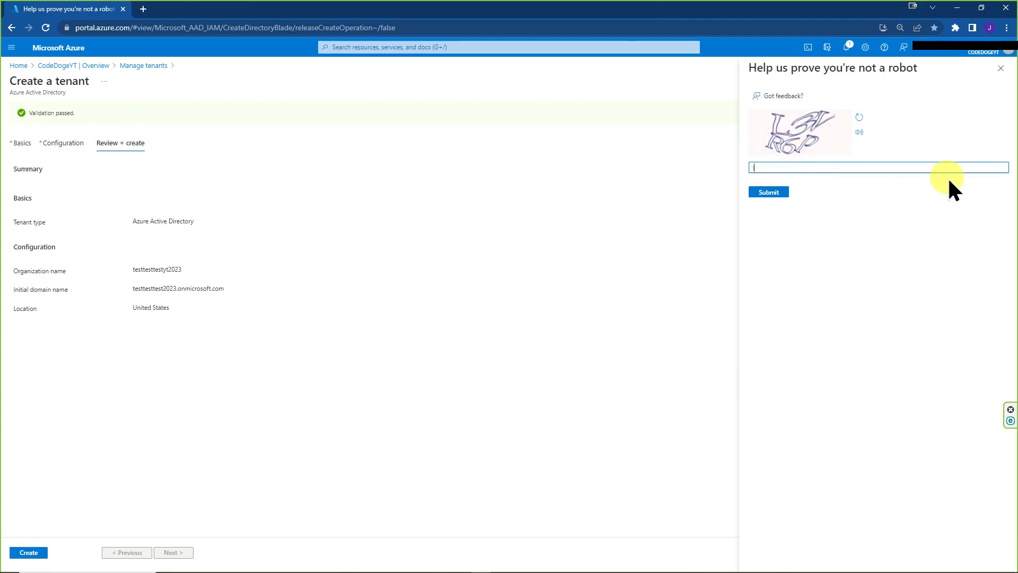
type("l3v46p")
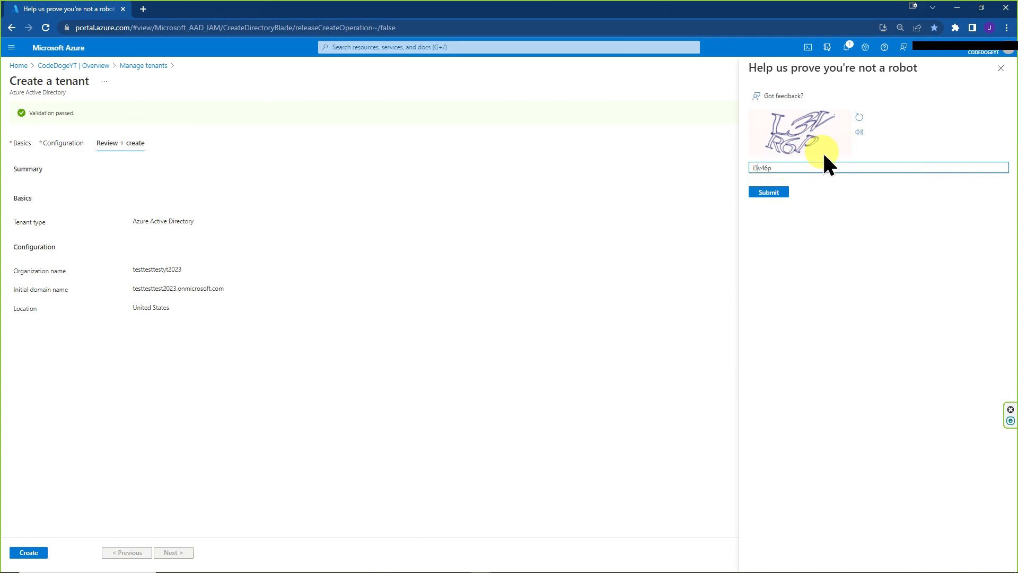
left_click(769, 192)
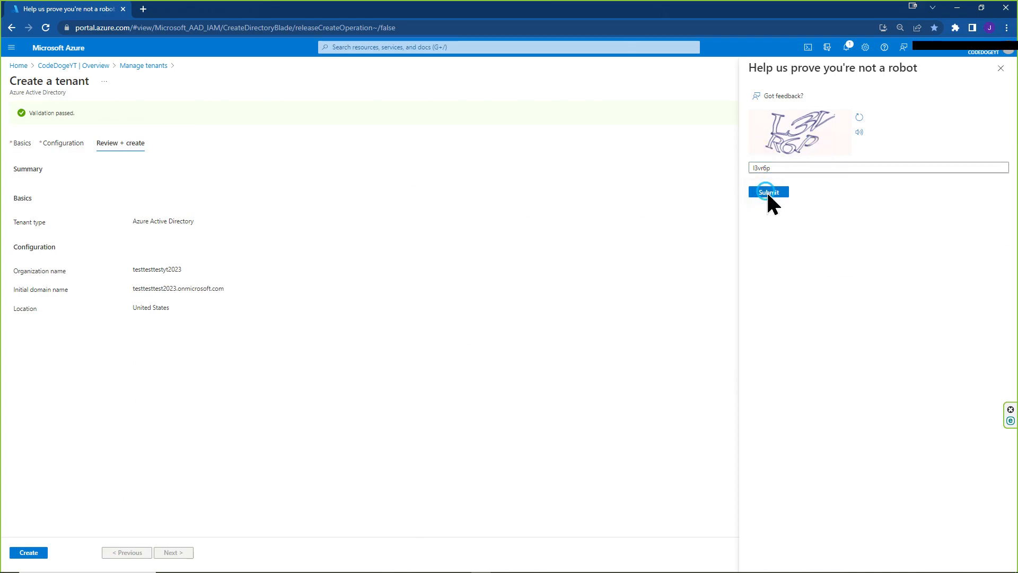
After the success message, follow the link to the new testtesttestyt2023 tenant.
left_click(769, 192)
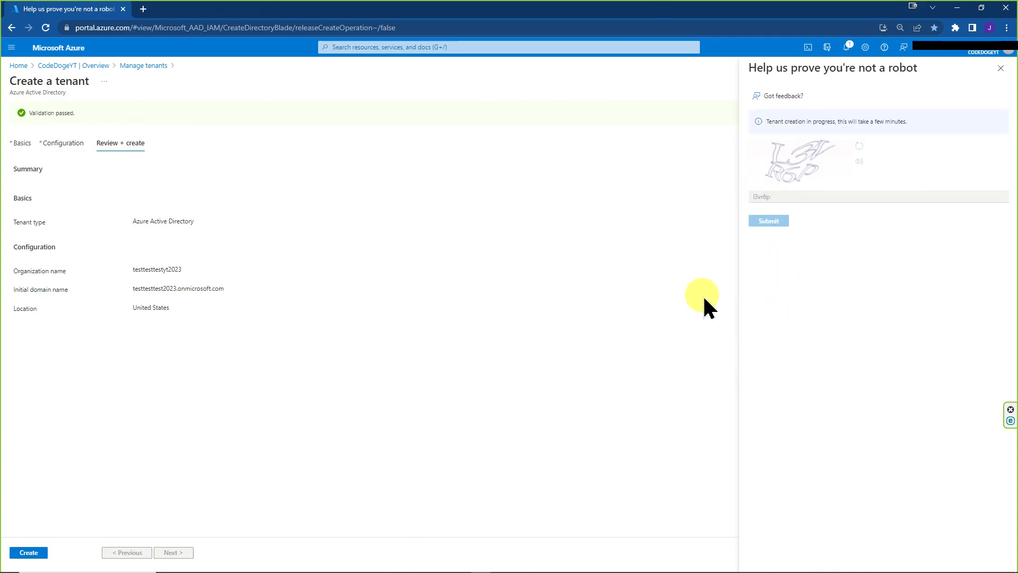
mouse_move(707, 287)
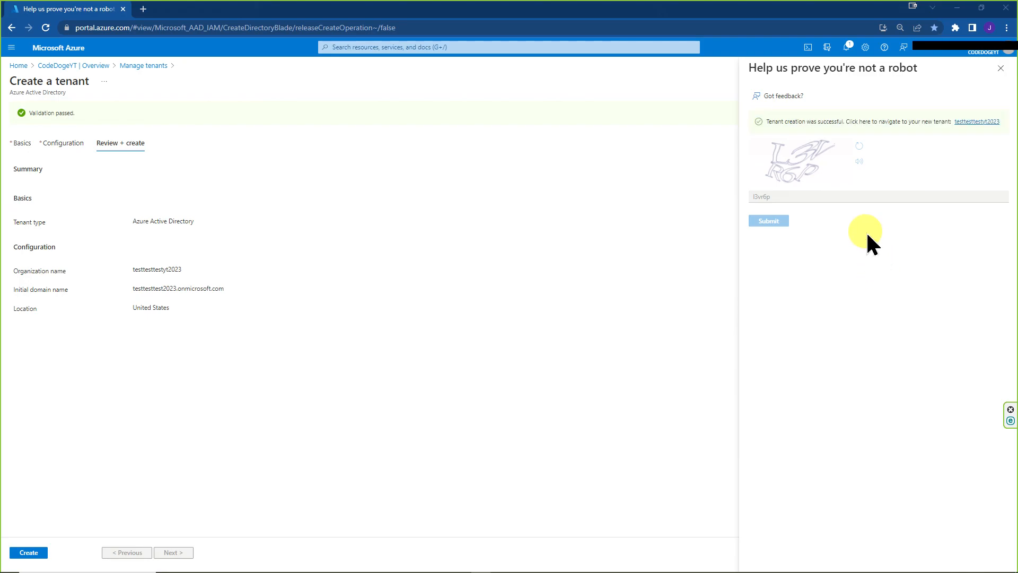
left_click(975, 121)
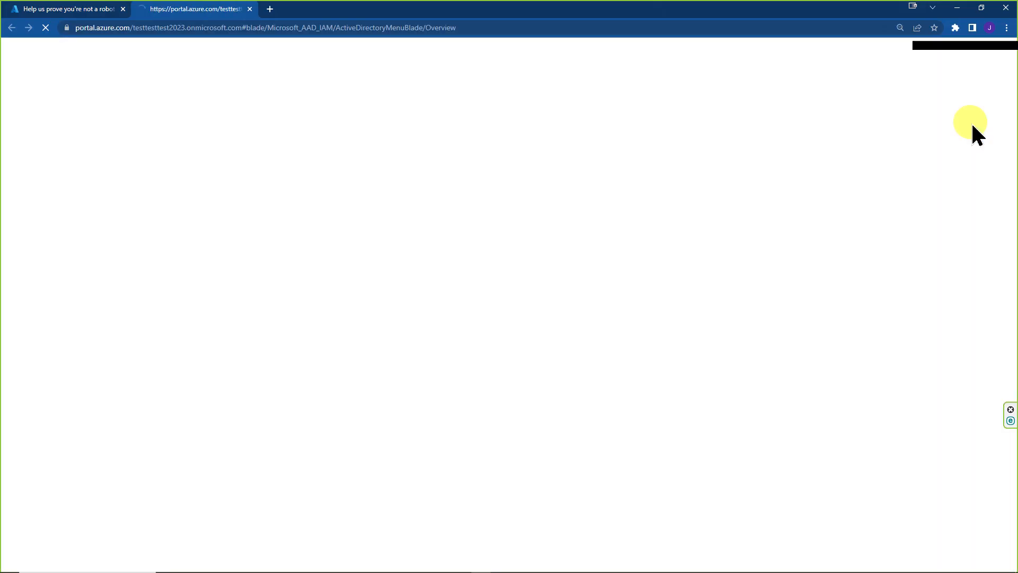